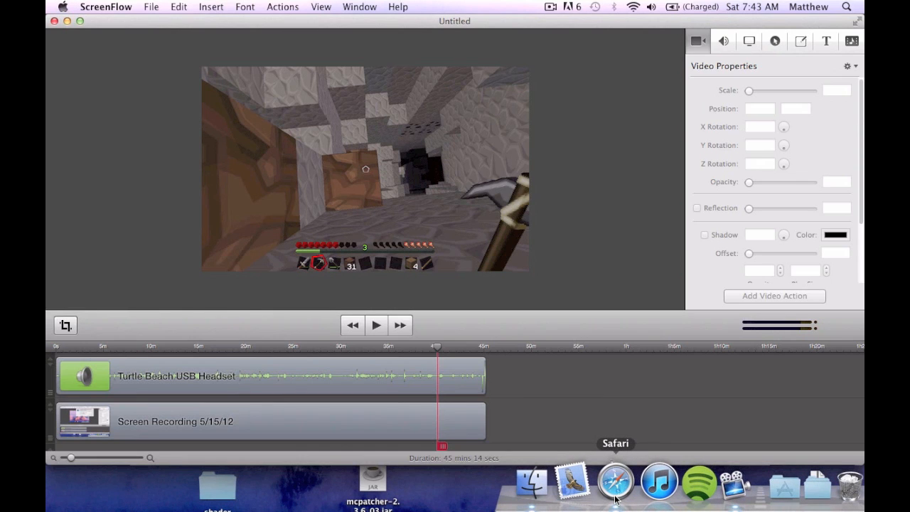
Bring Safari to the front from the Dock, showing the TeamSpeak downloads page
left_click(615, 484)
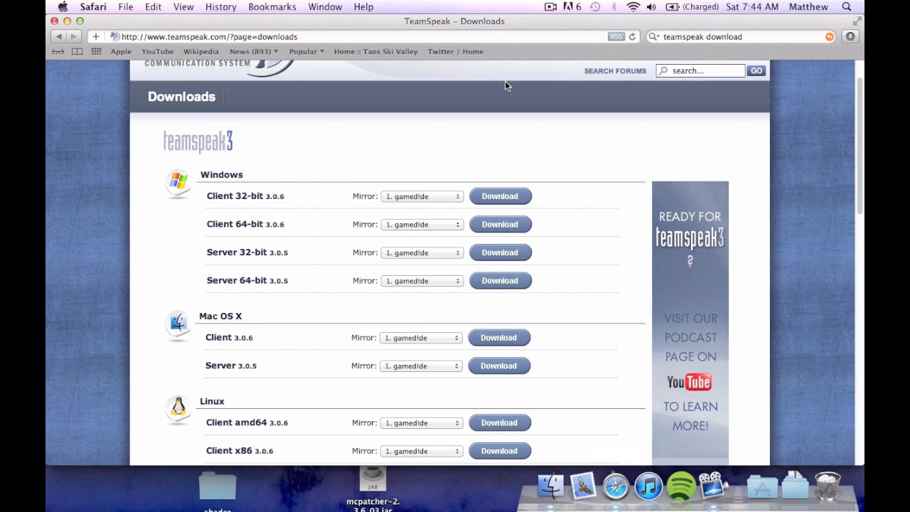
mouse_move(489, 85)
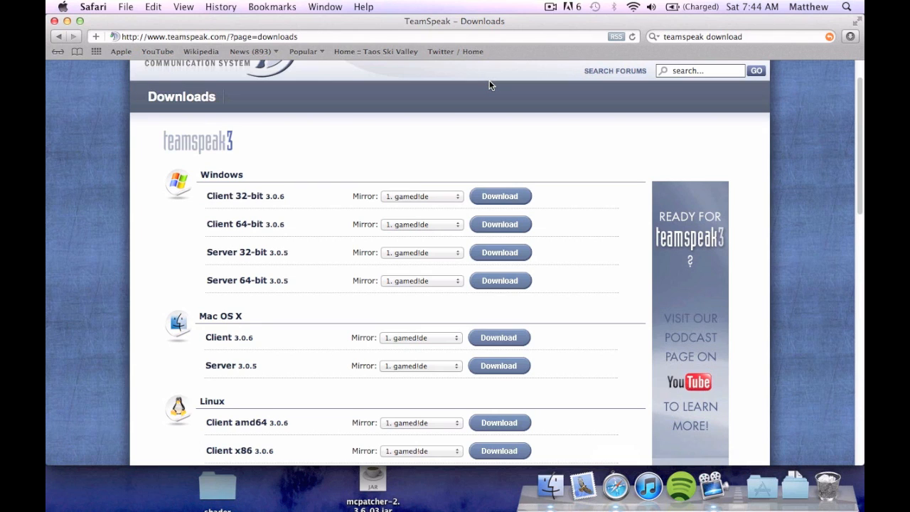
mouse_move(493, 169)
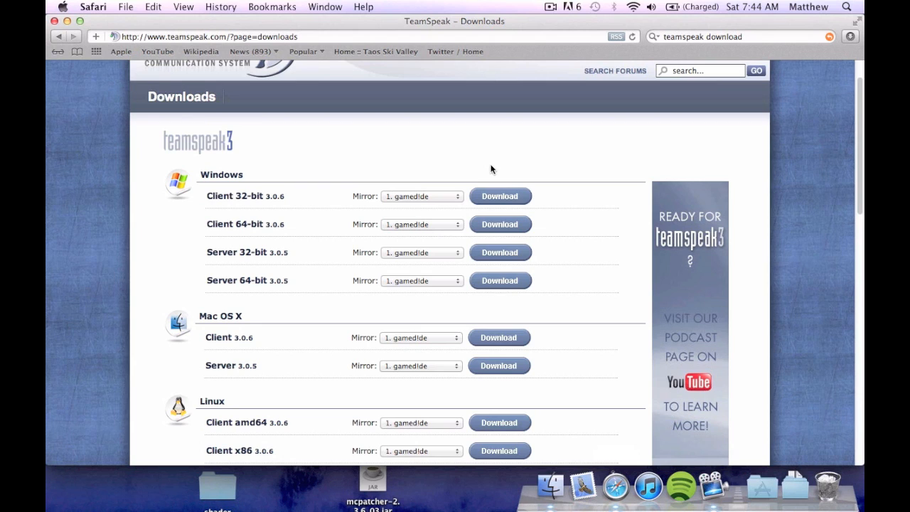
mouse_move(357, 35)
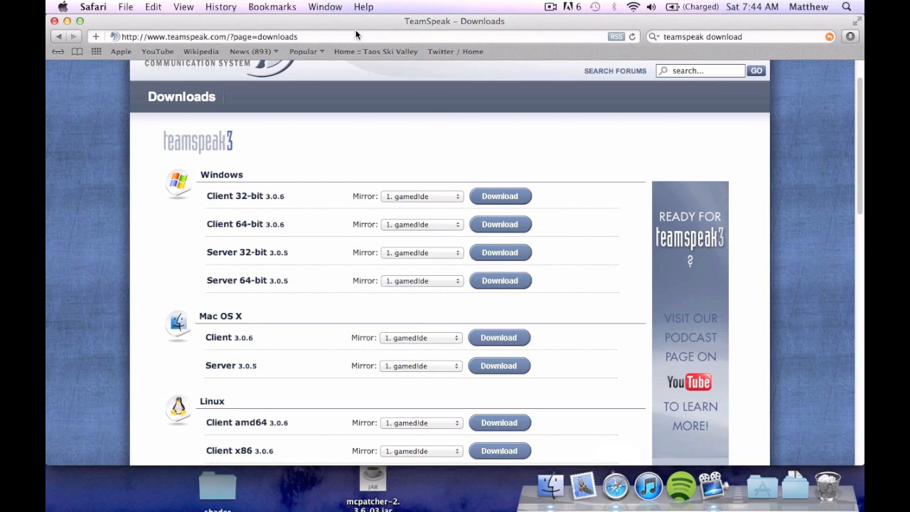
mouse_move(349, 36)
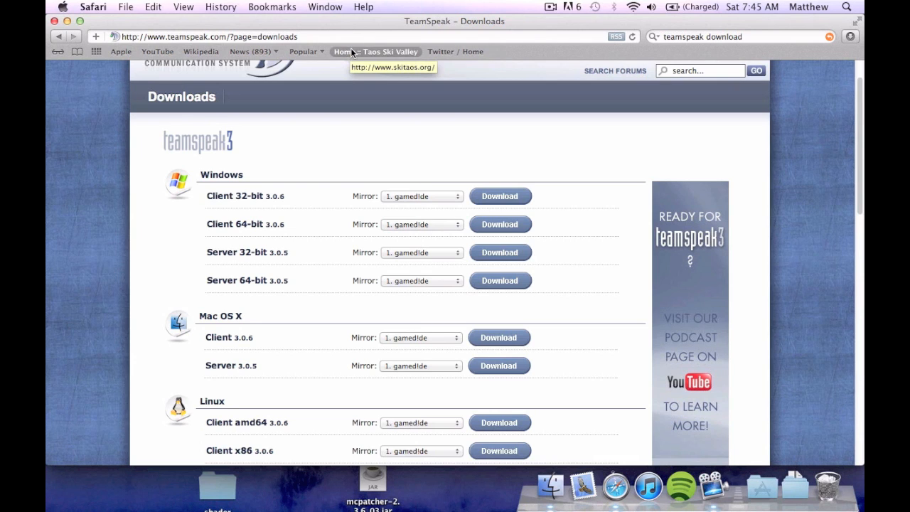
mouse_move(836, 388)
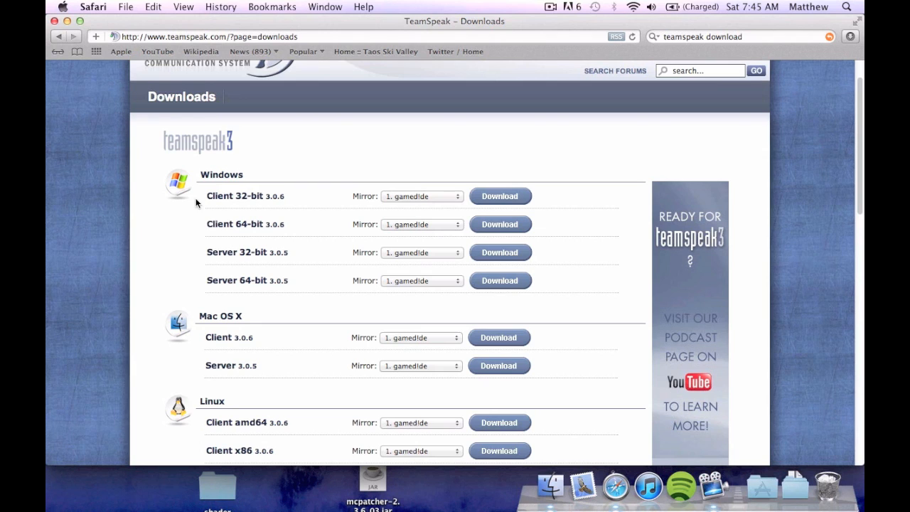
mouse_move(211, 224)
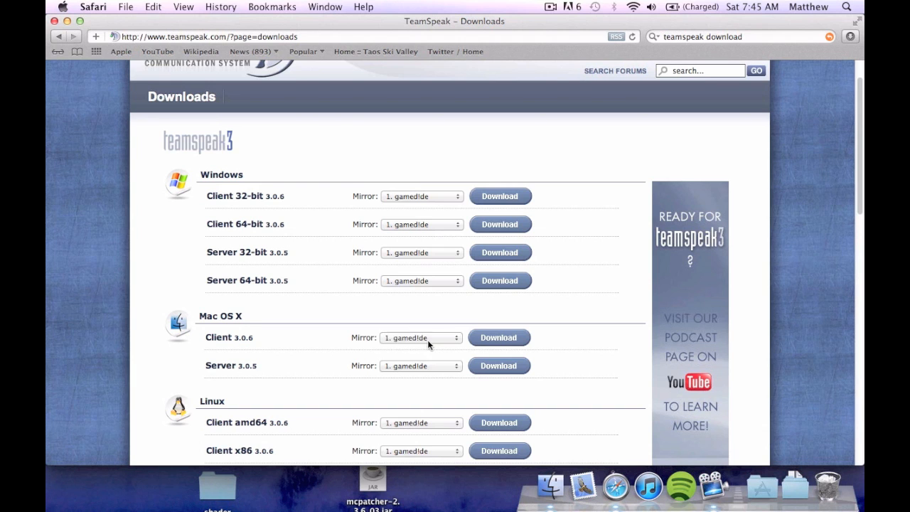
Download the Mac OS X client, tick 'I agree' on the license, and submit it
left_click(421, 337)
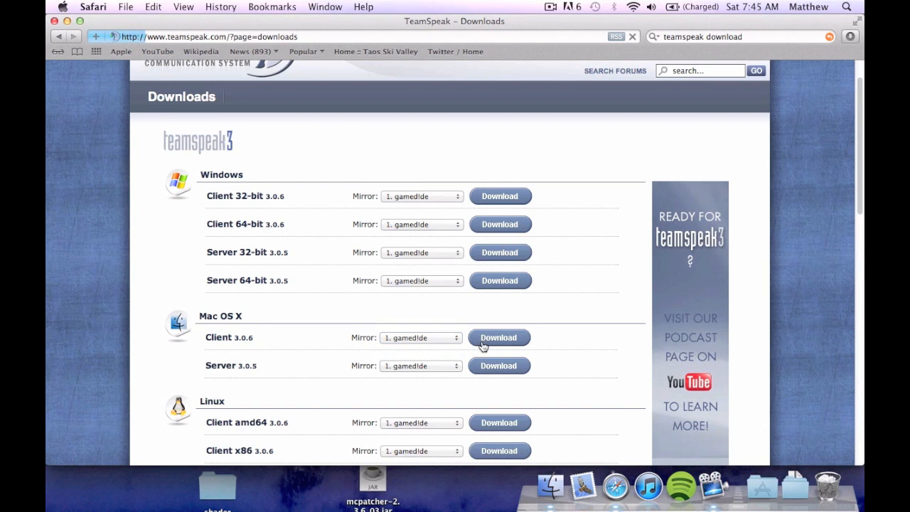
left_click(499, 337)
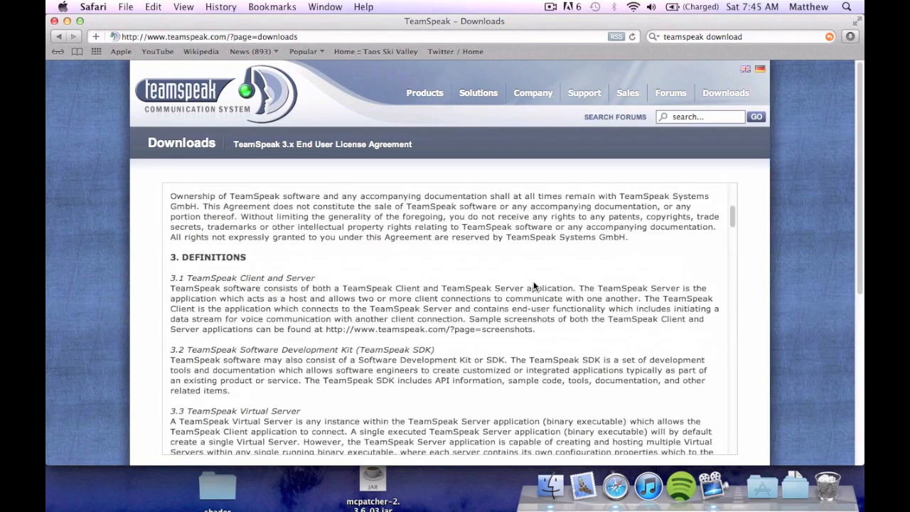
scroll("down", 3)
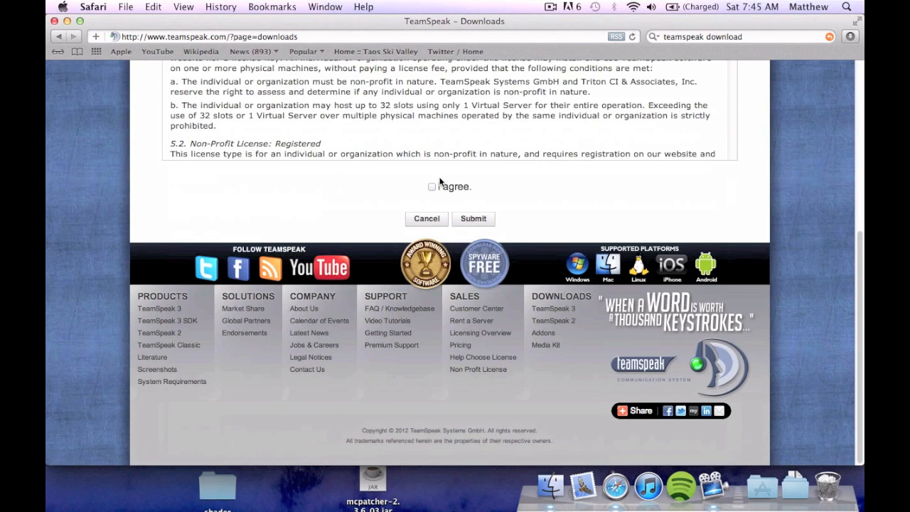
left_click(432, 186)
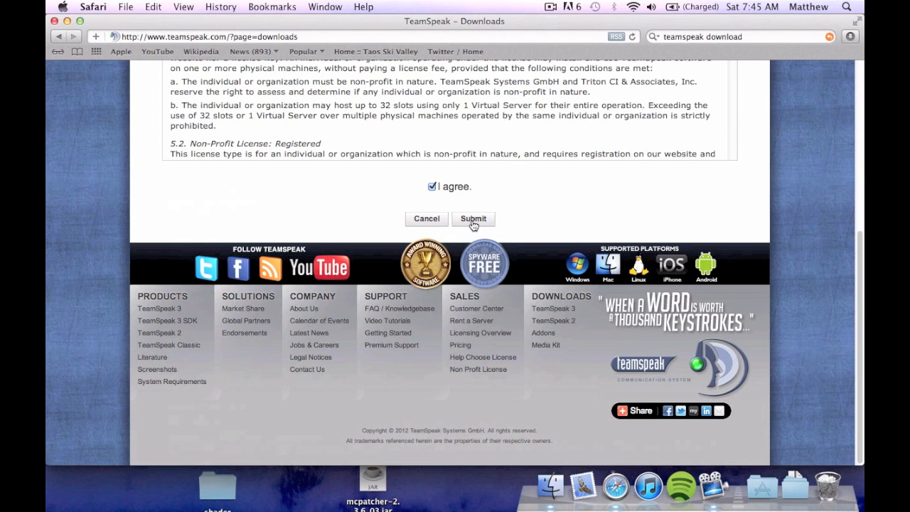
left_click(473, 218)
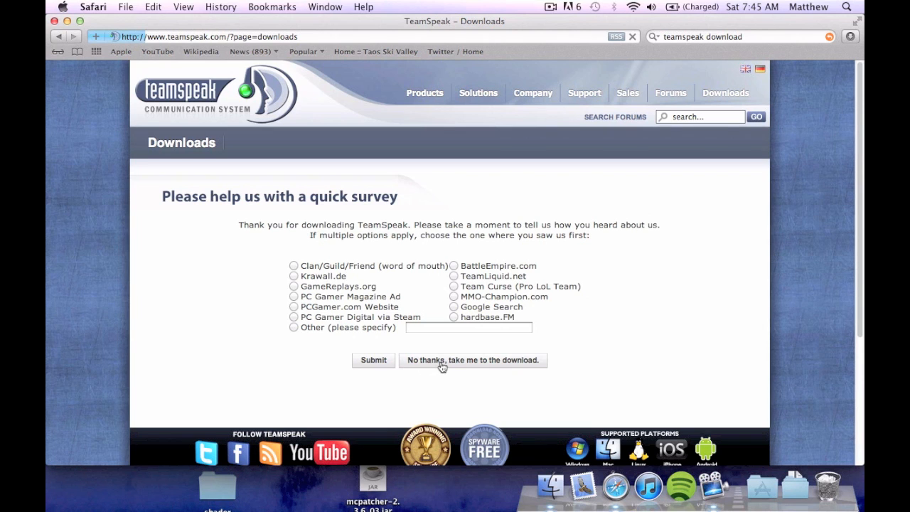
Choose 'No thanks, take me to the download' and show Safari's downloads list
left_click(472, 360)
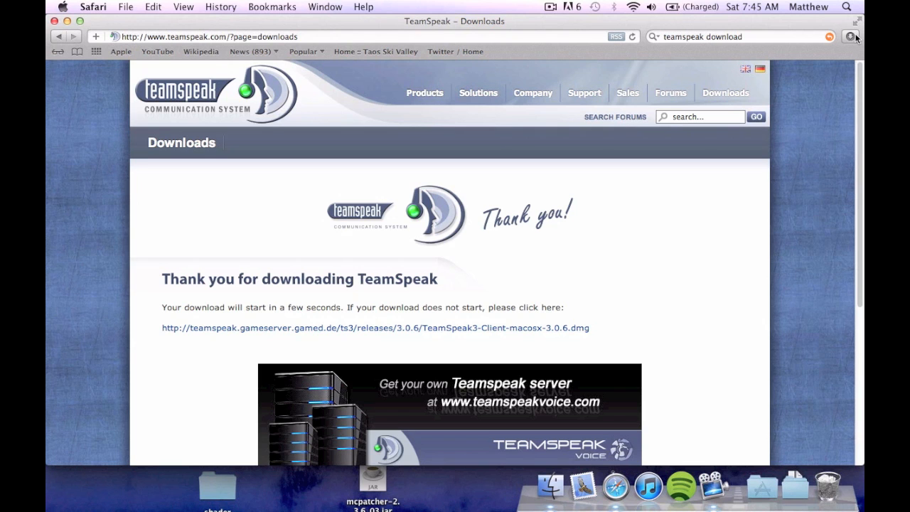
left_click(851, 36)
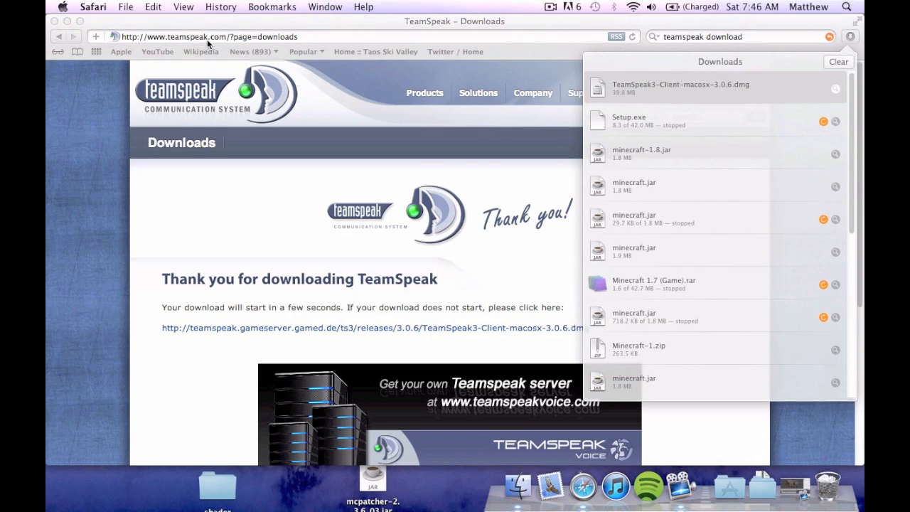
Open TeamSpeak3-Client-macosx-3.0.6.dmg from Downloads and agree to its license
double_click(679, 88)
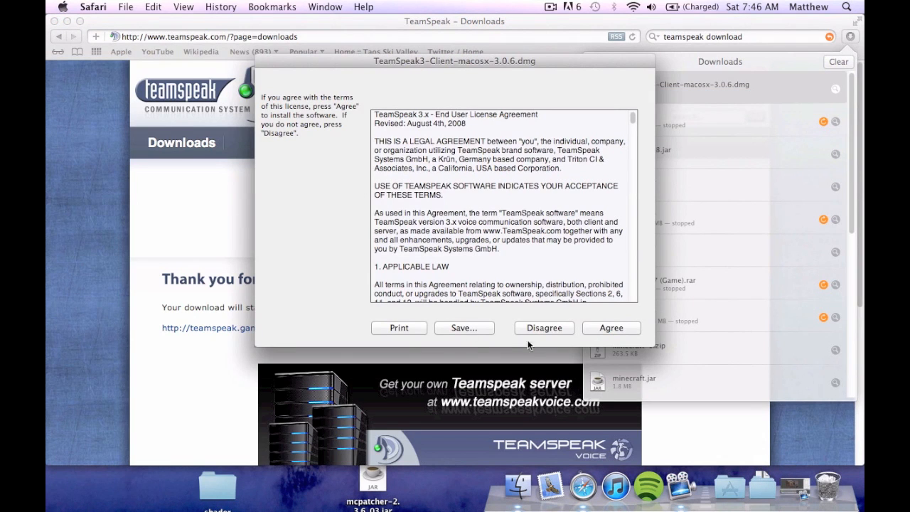
scroll("down", 3)
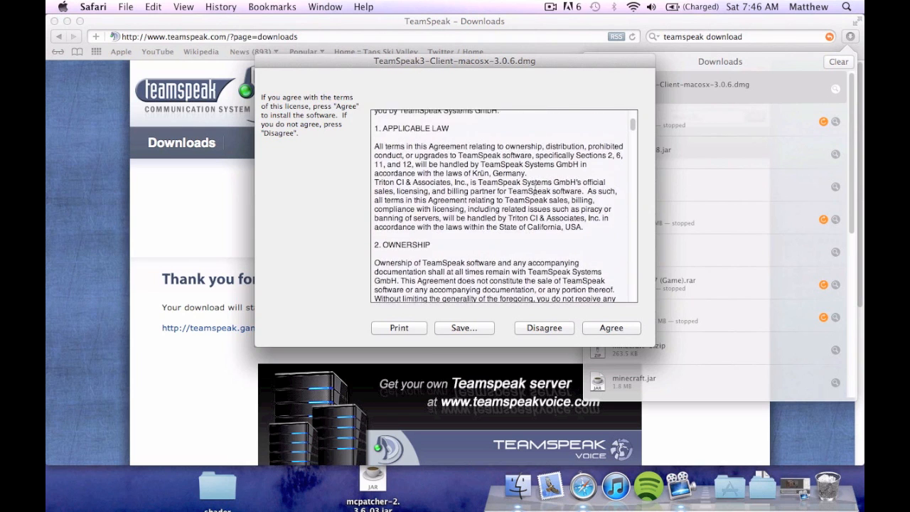
left_click(611, 328)
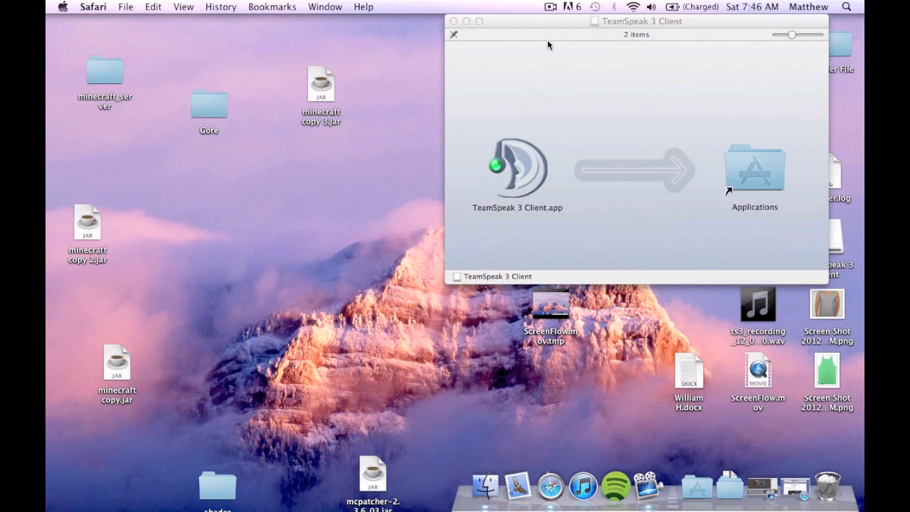
Launch TeamSpeak 3 Client.app from the disk image window
left_click(518, 167)
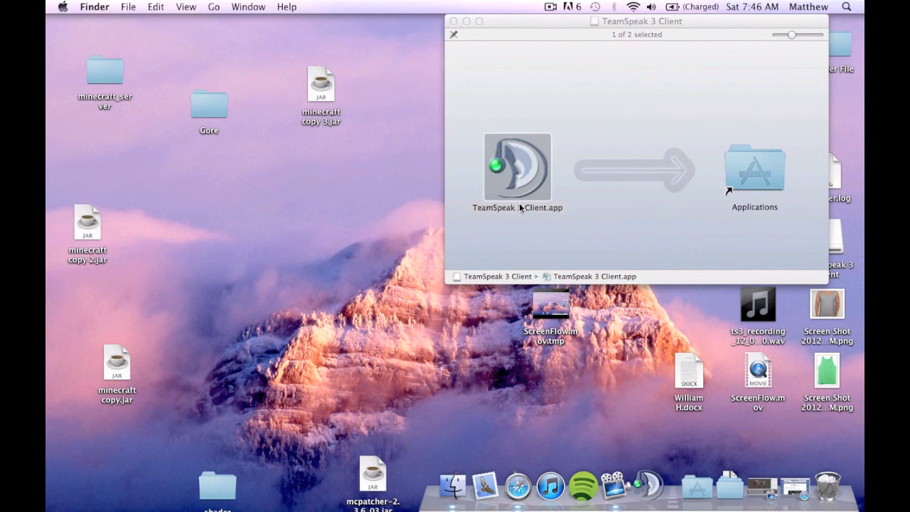
double_click(517, 167)
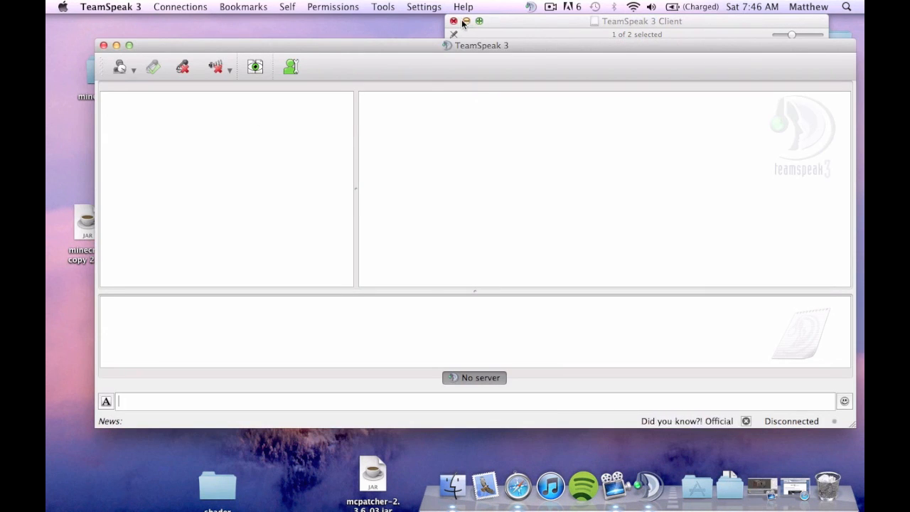
Minimize the Finder window and open the Connections > Connect form
left_click(180, 7)
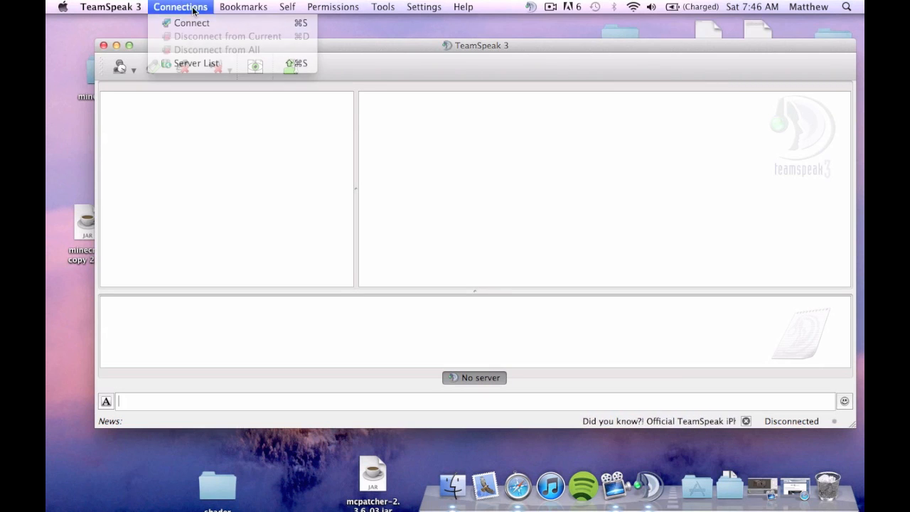
left_click(191, 22)
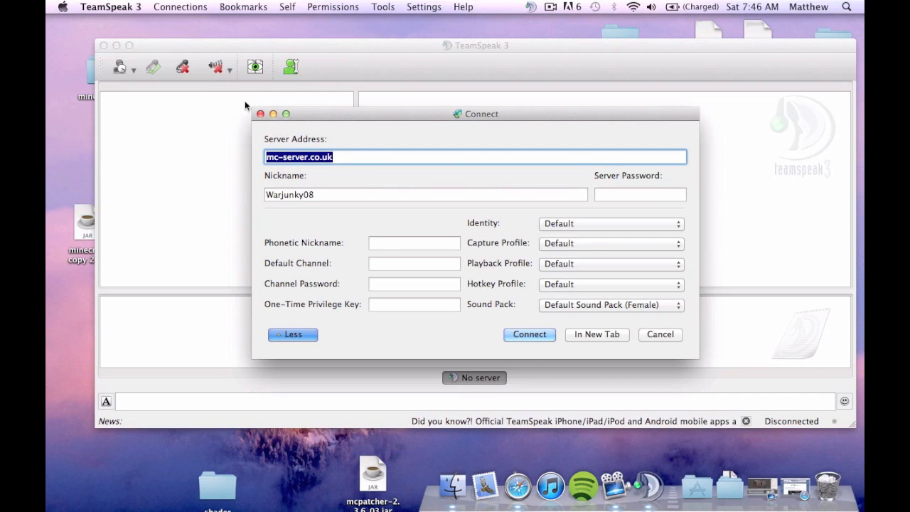
Reopen the Connect form, keep the female sound pack, and connect to mc-server.co.uk as Warjunky08
left_click(179, 6)
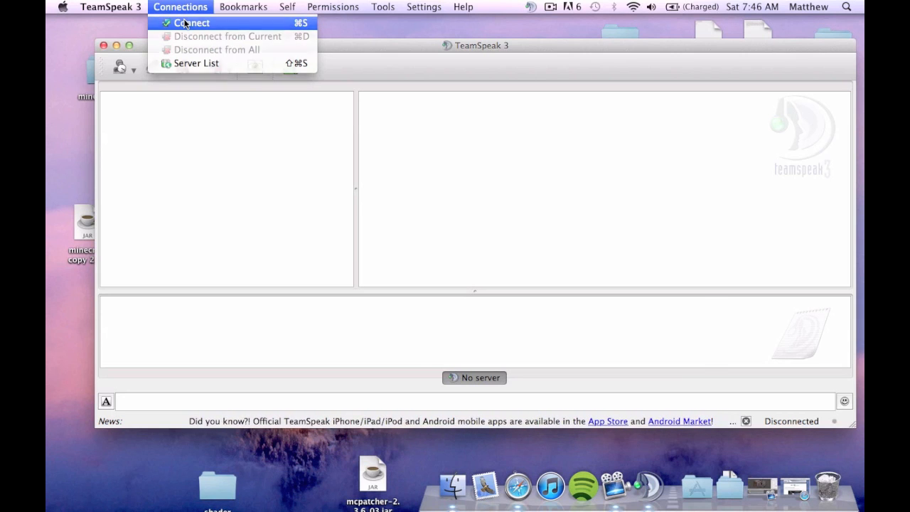
left_click(192, 23)
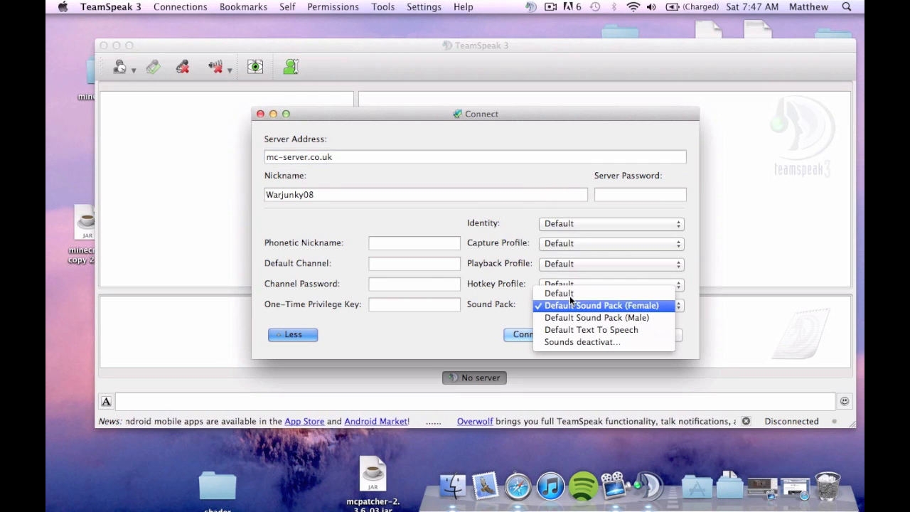
left_click(600, 305)
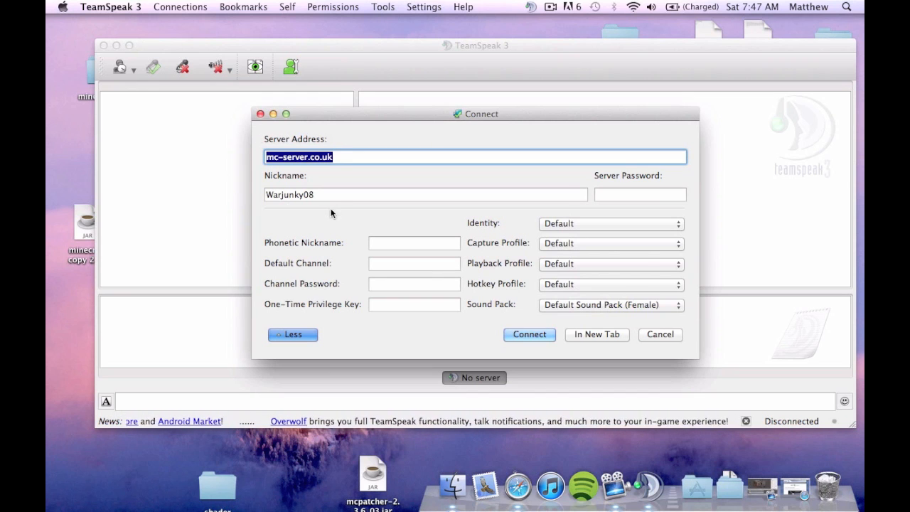
left_click(425, 194)
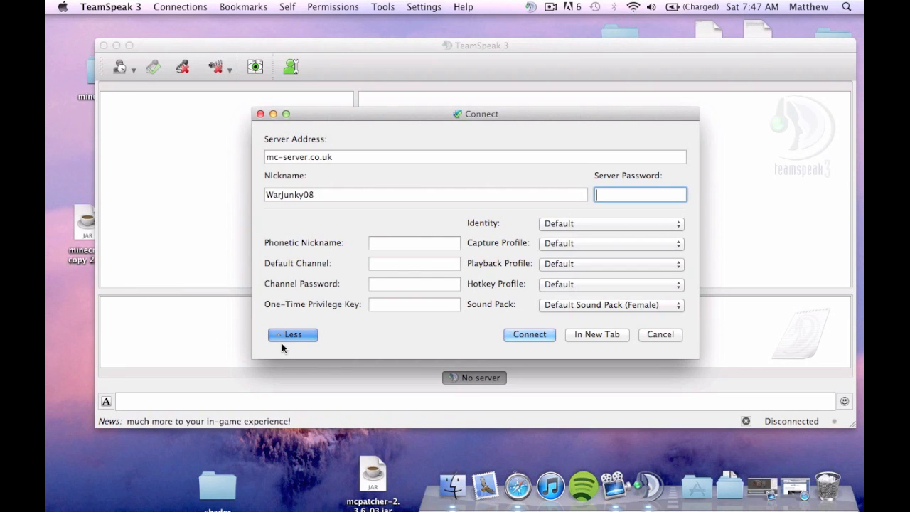
left_click(610, 223)
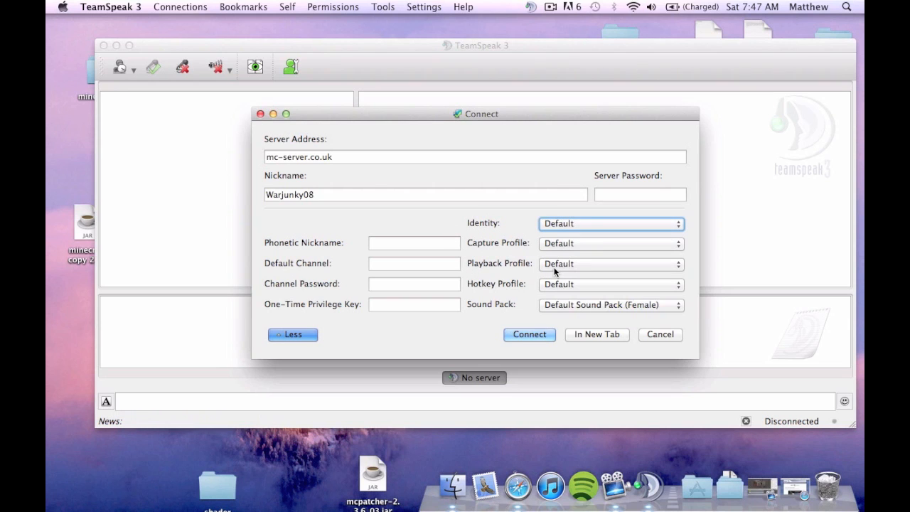
mouse_move(558, 267)
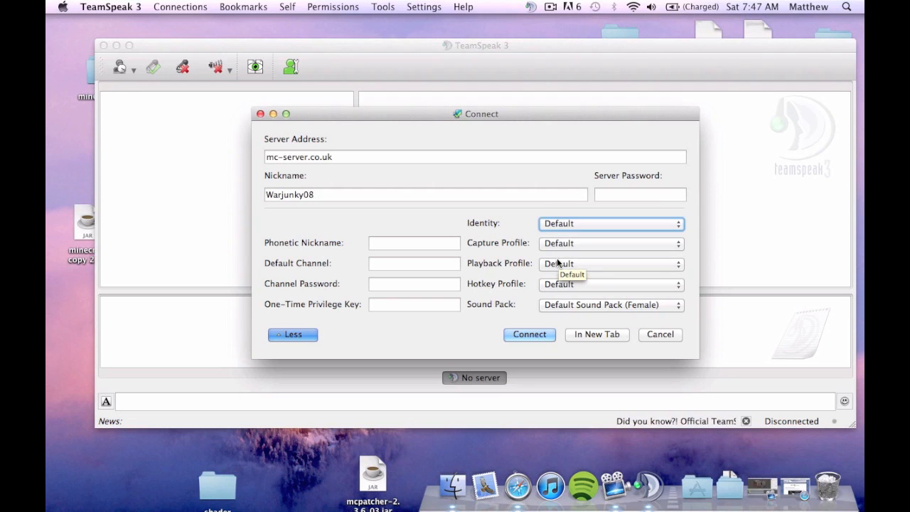
mouse_move(549, 229)
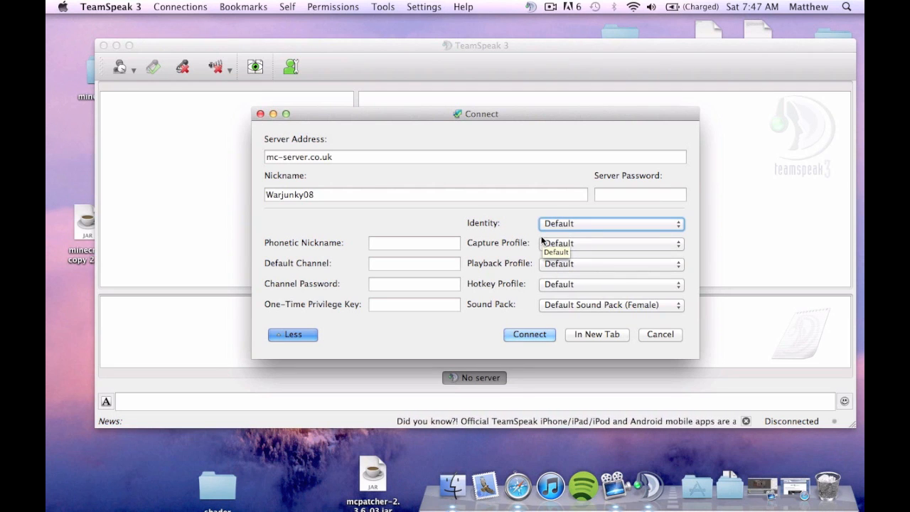
mouse_move(572, 227)
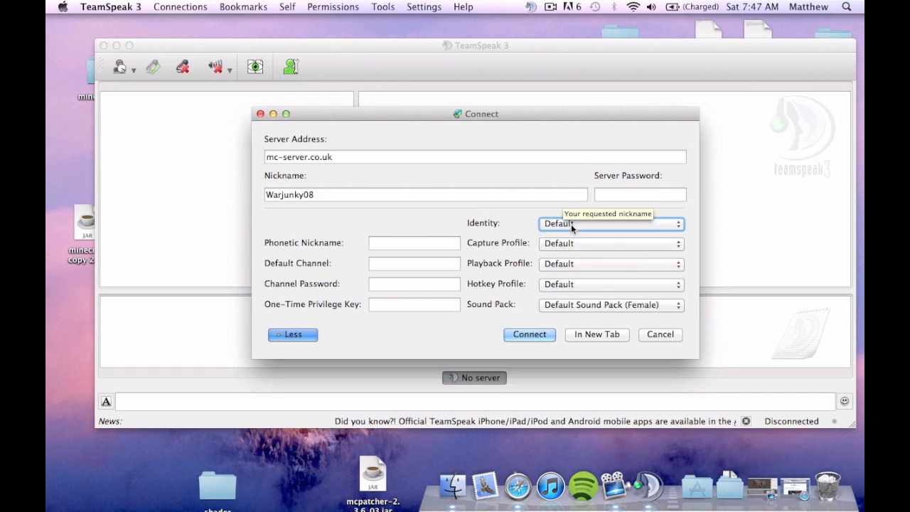
mouse_move(585, 273)
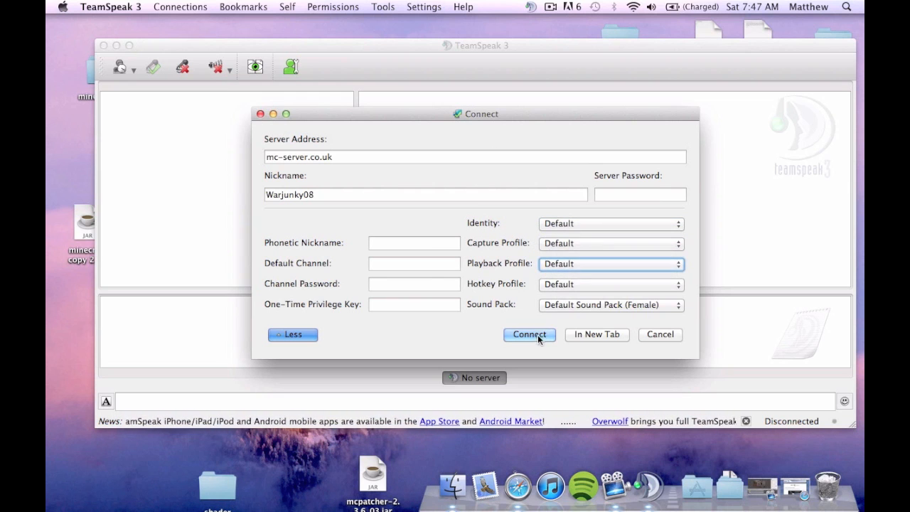
left_click(529, 335)
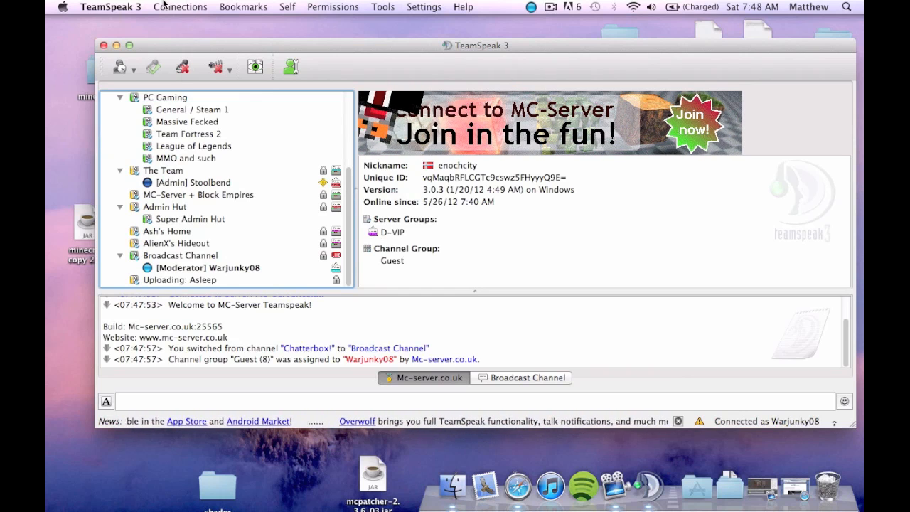
Open Preferences and browse the Downloads, Design and Hotkeys pages
left_click(110, 7)
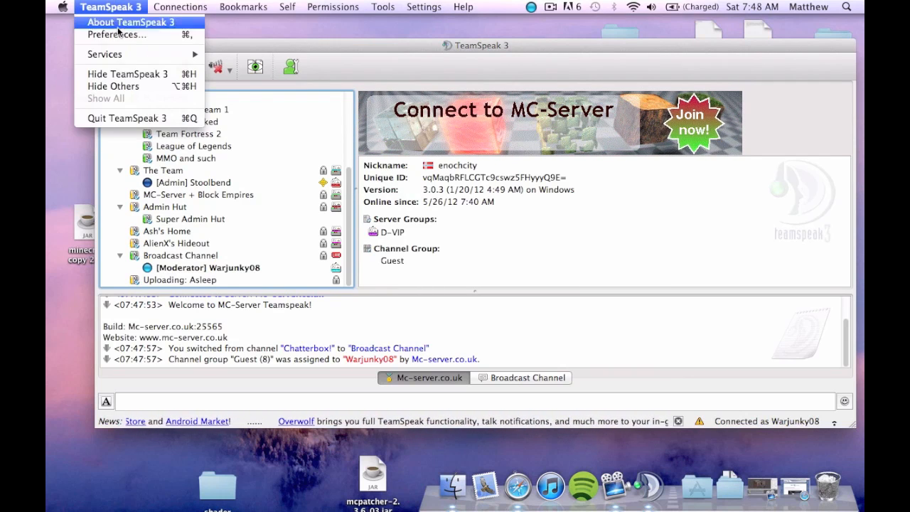
left_click(116, 34)
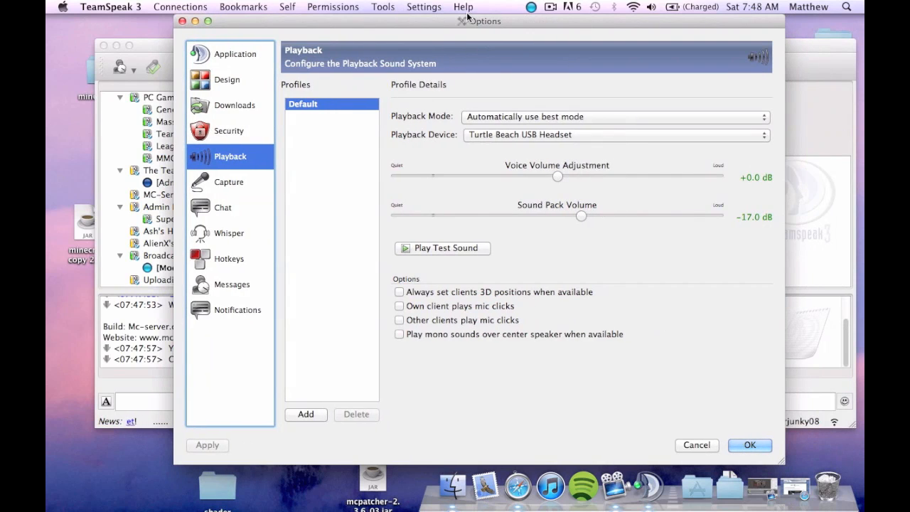
left_click(234, 105)
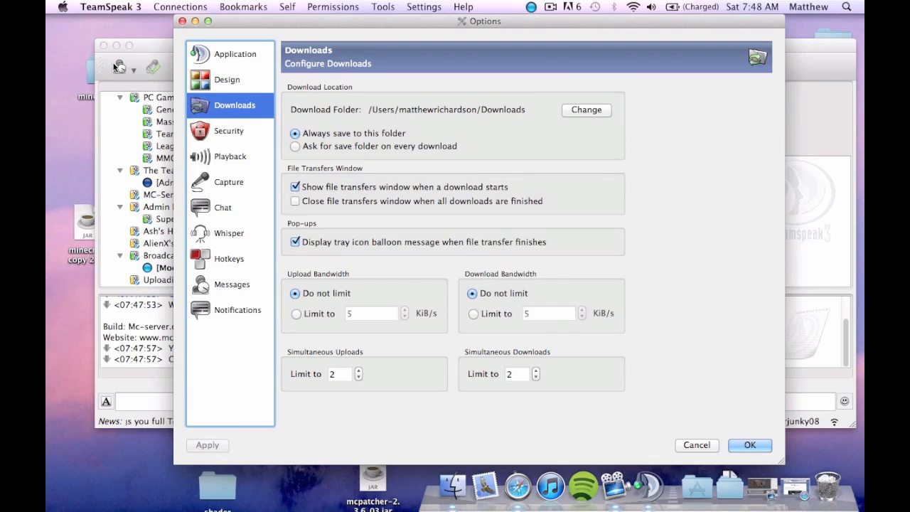
left_click(227, 79)
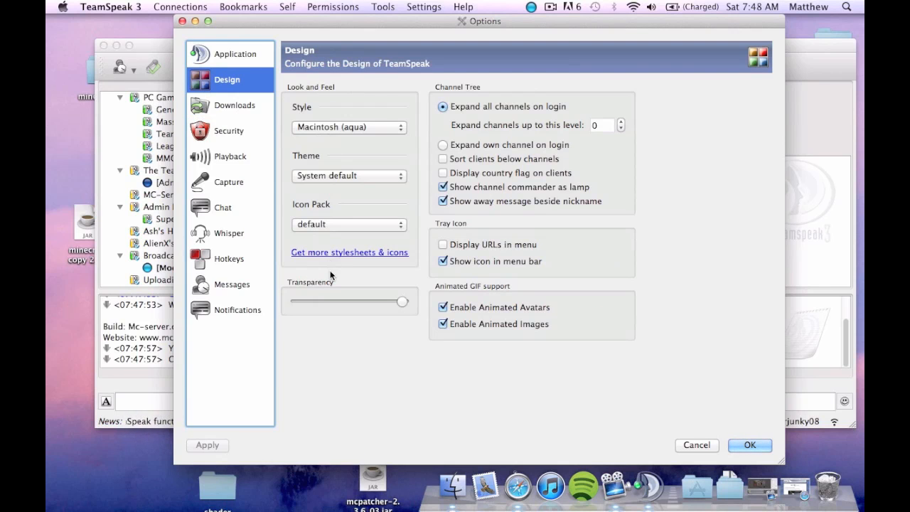
left_click(228, 258)
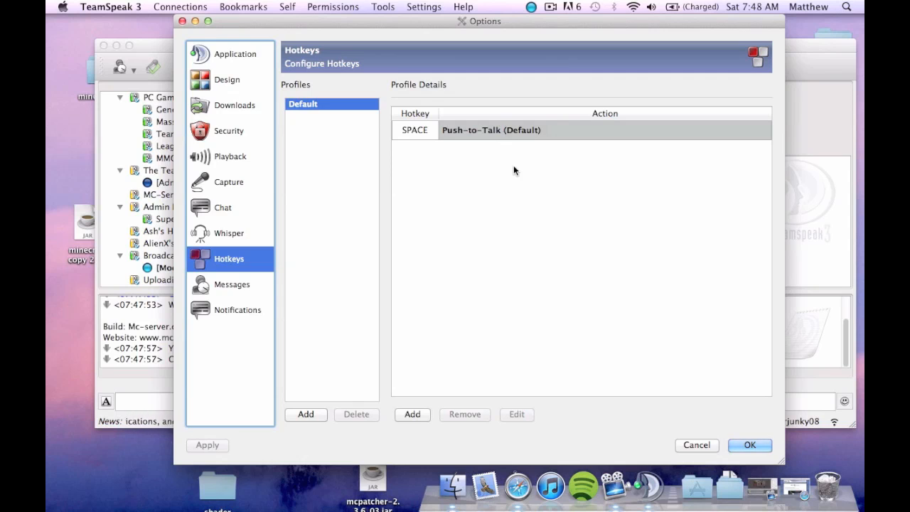
mouse_move(857, 372)
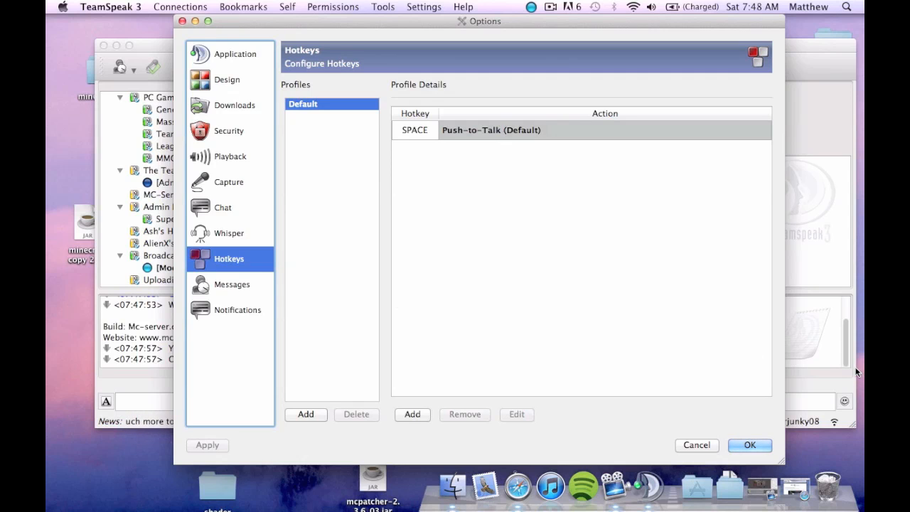
mouse_move(559, 85)
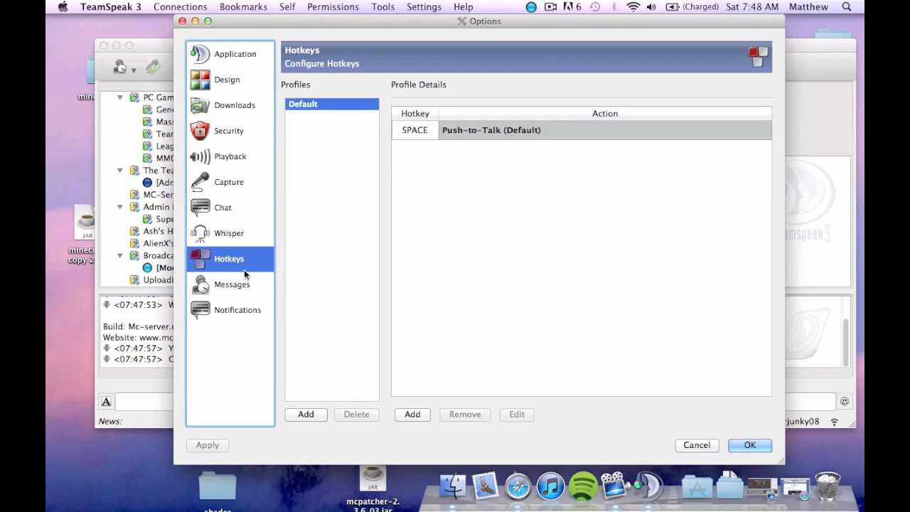
mouse_move(270, 206)
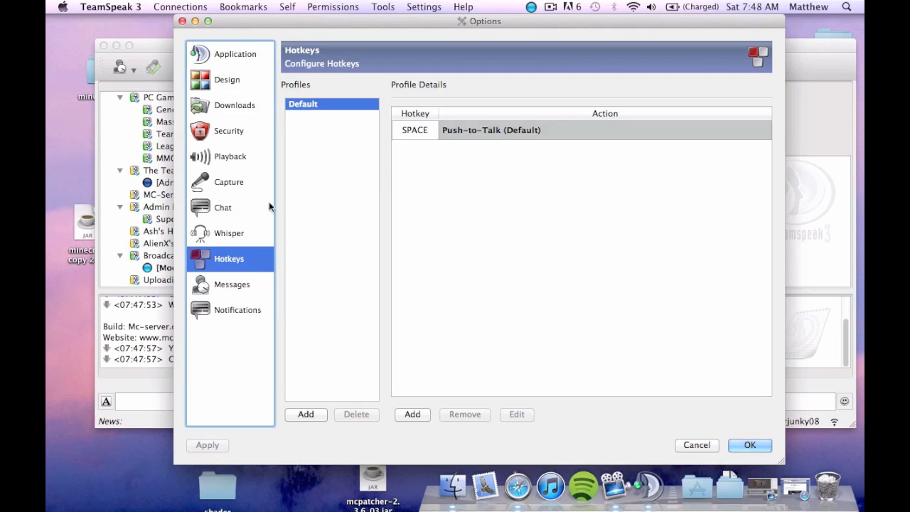
Choose Turtle Beach USB Headset as the playback device on the Playback page
left_click(230, 156)
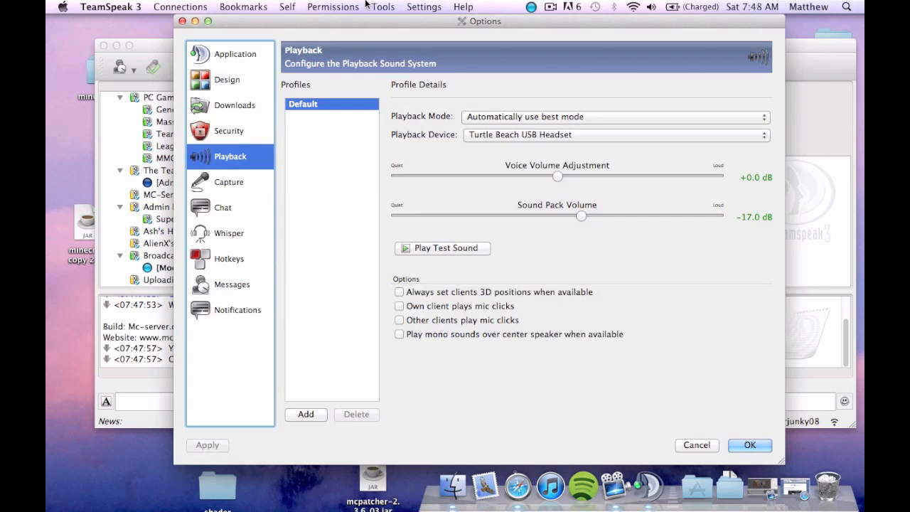
mouse_move(477, 81)
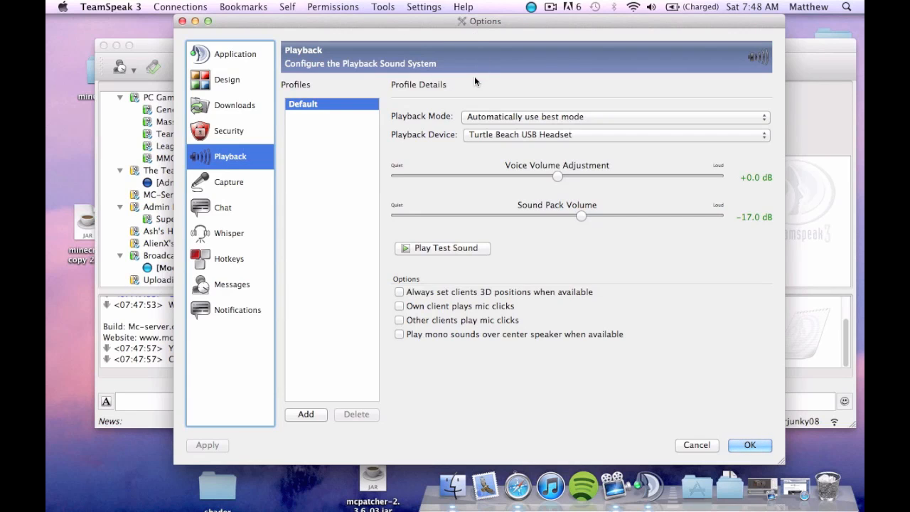
mouse_move(486, 128)
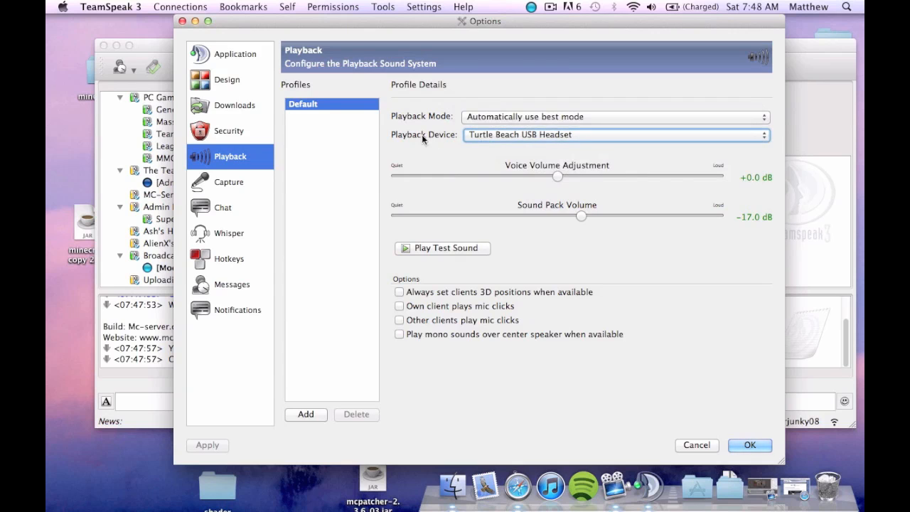
mouse_move(206, 184)
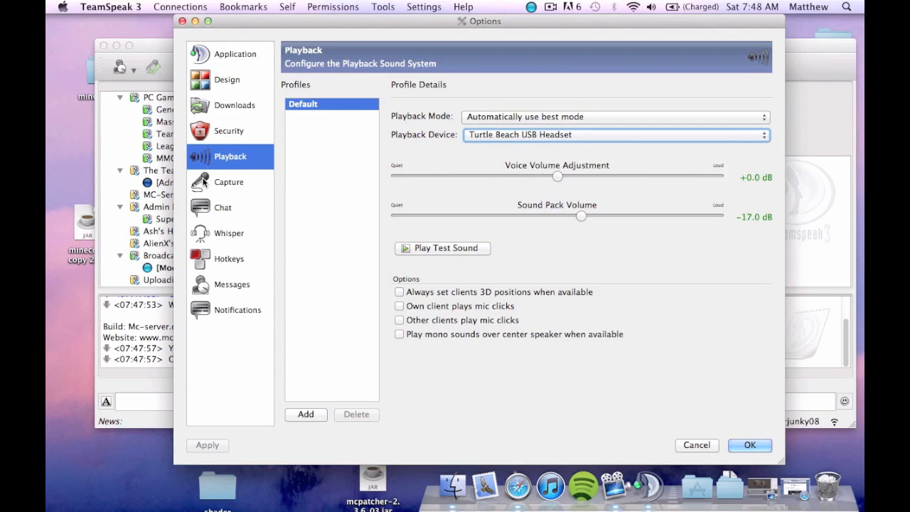
left_click(228, 182)
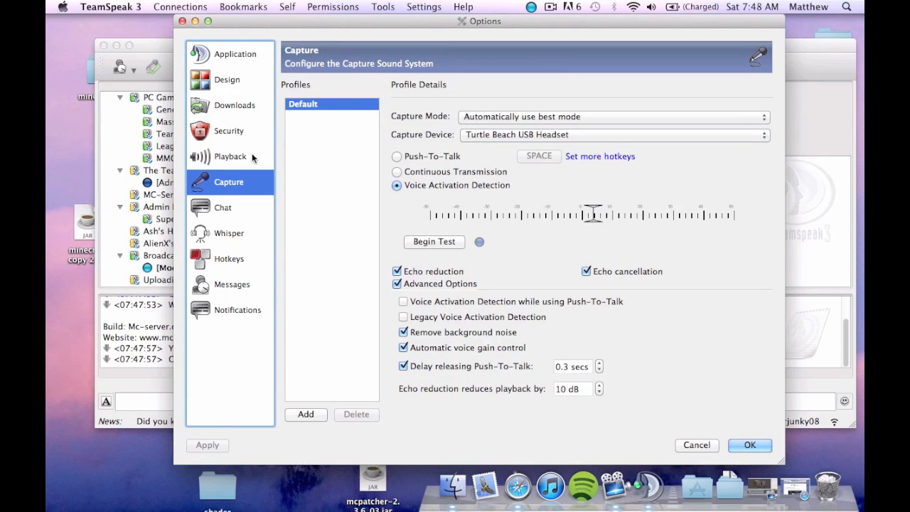
left_click(230, 156)
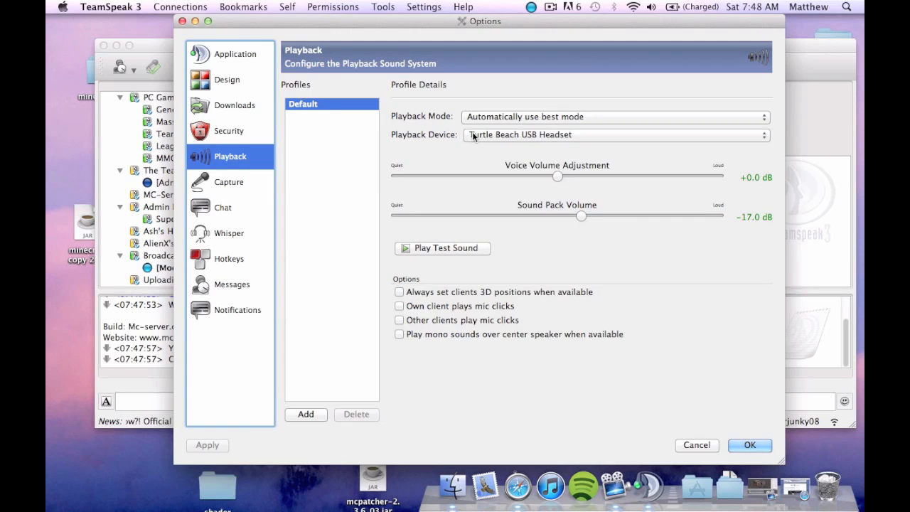
left_click(613, 134)
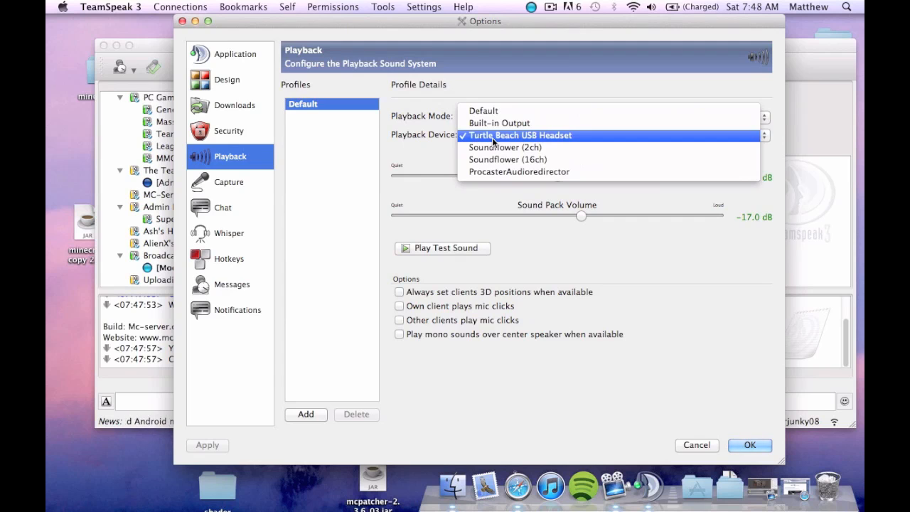
mouse_move(498, 123)
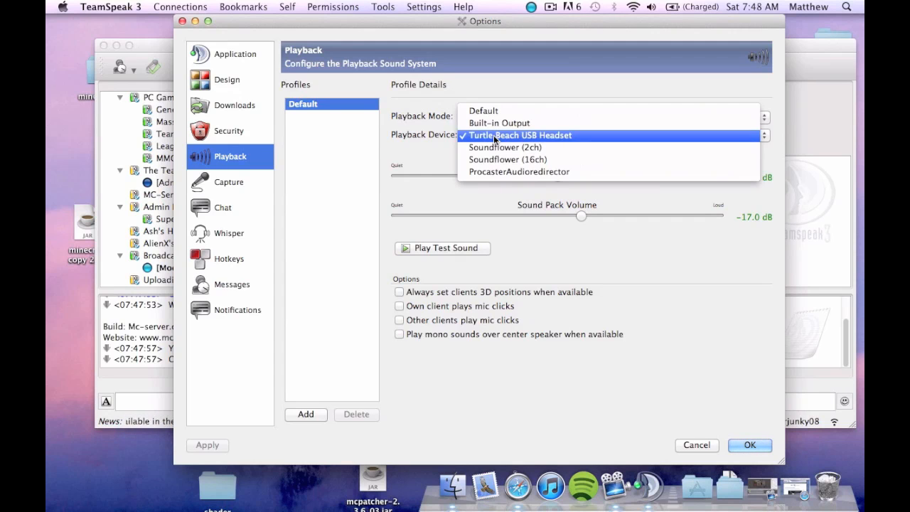
left_click(521, 135)
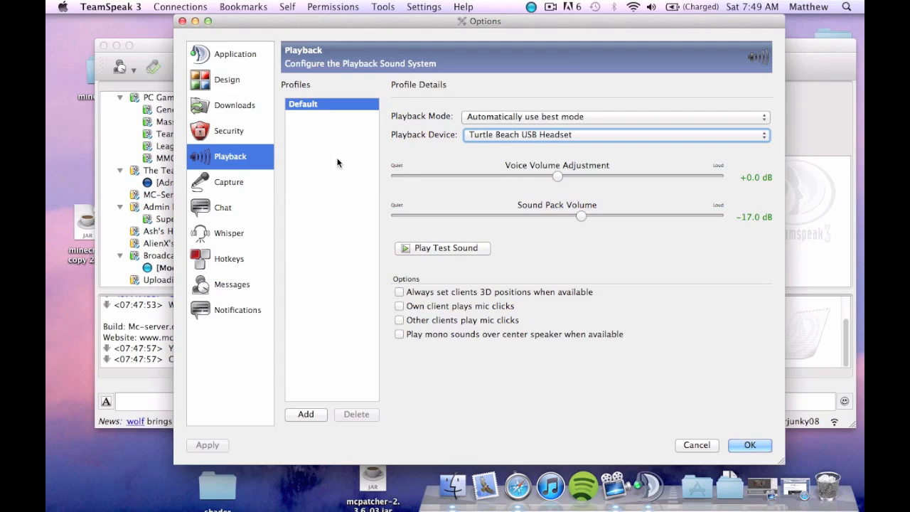
mouse_move(505, 157)
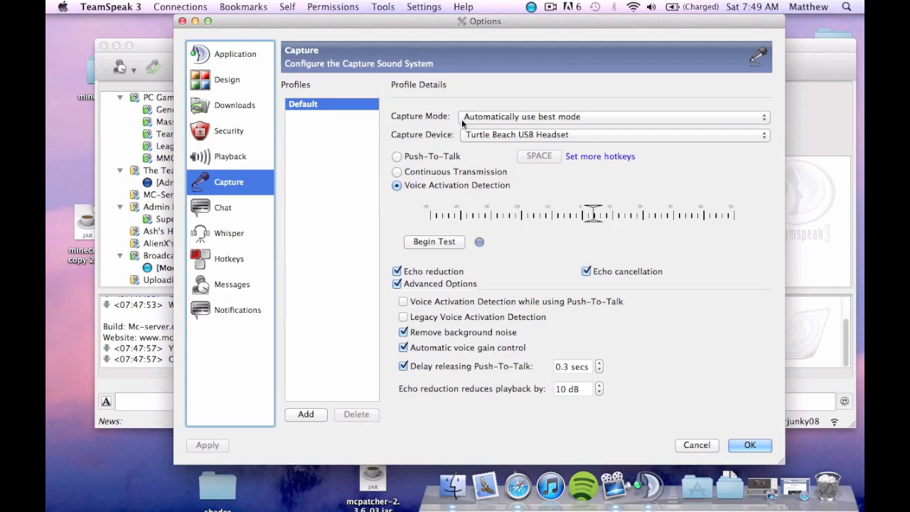
Keep Turtle Beach USB Headset for capture, recheck Playback and Capture, then view Application options
left_click(611, 135)
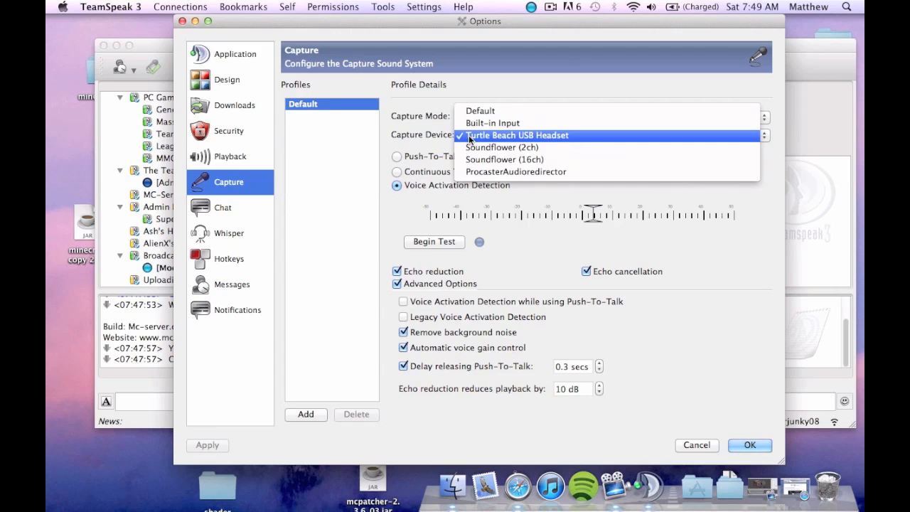
left_click(230, 156)
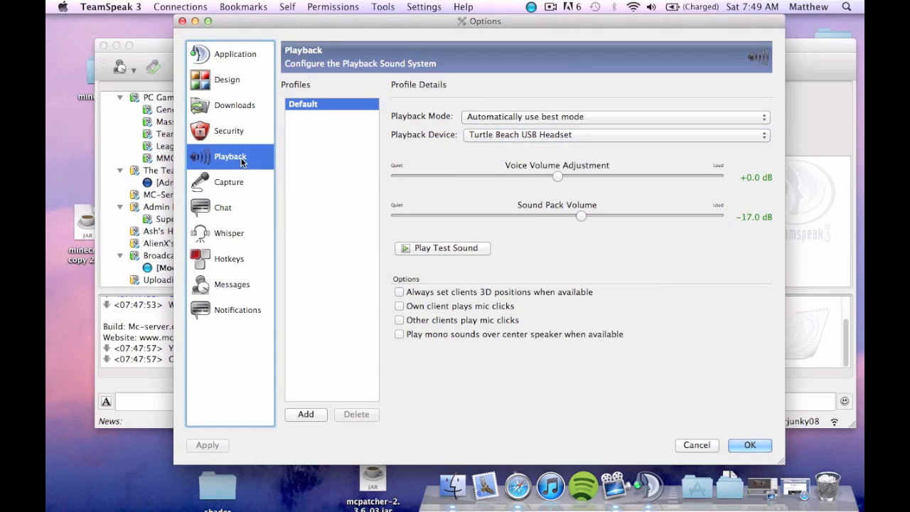
mouse_move(253, 158)
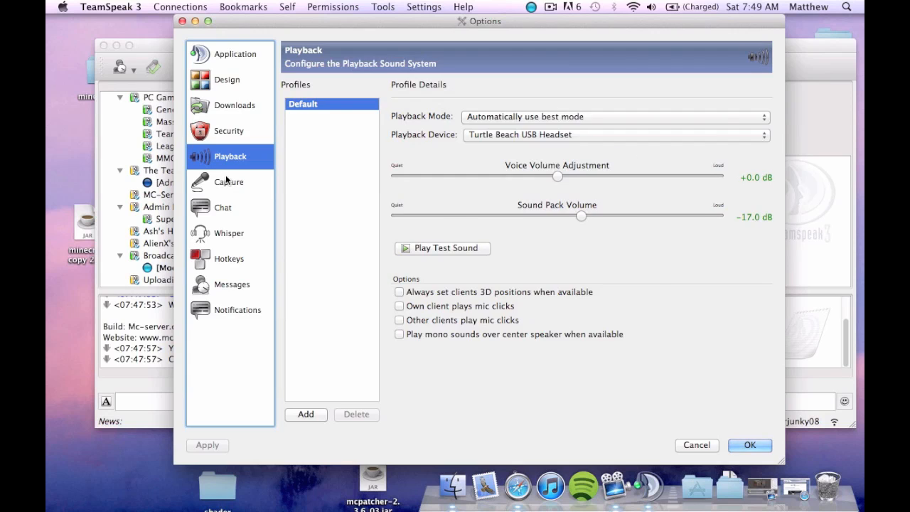
left_click(228, 181)
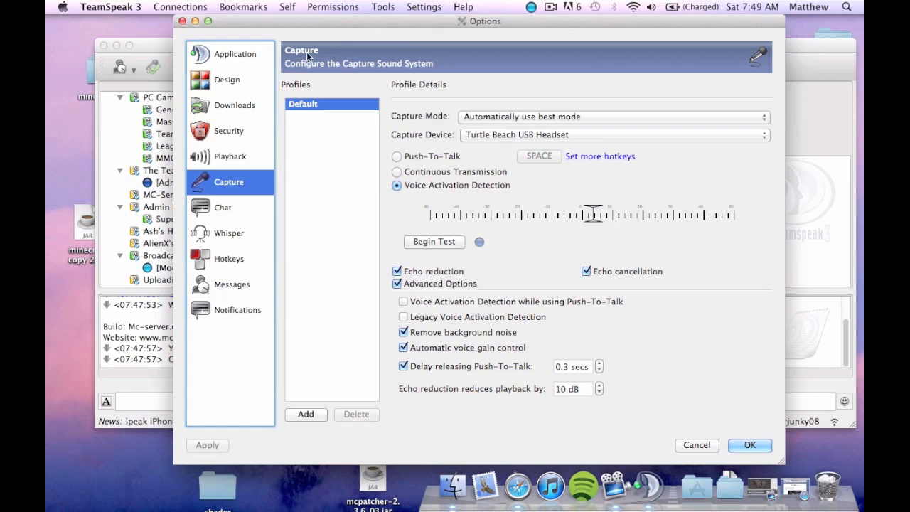
left_click(235, 54)
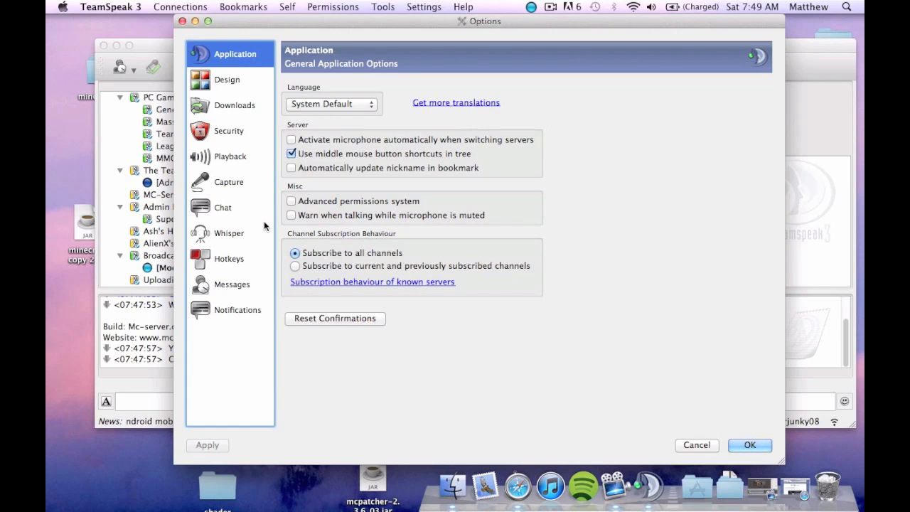
mouse_move(692, 417)
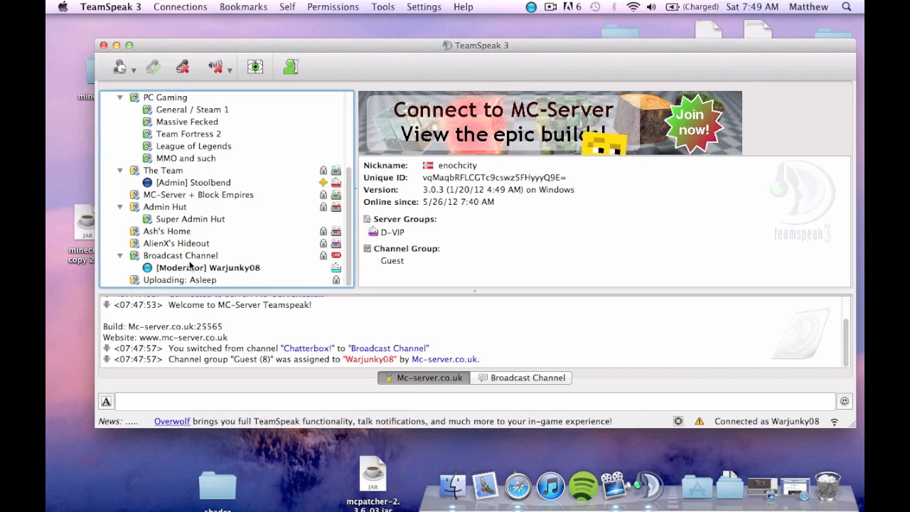
left_click(192, 121)
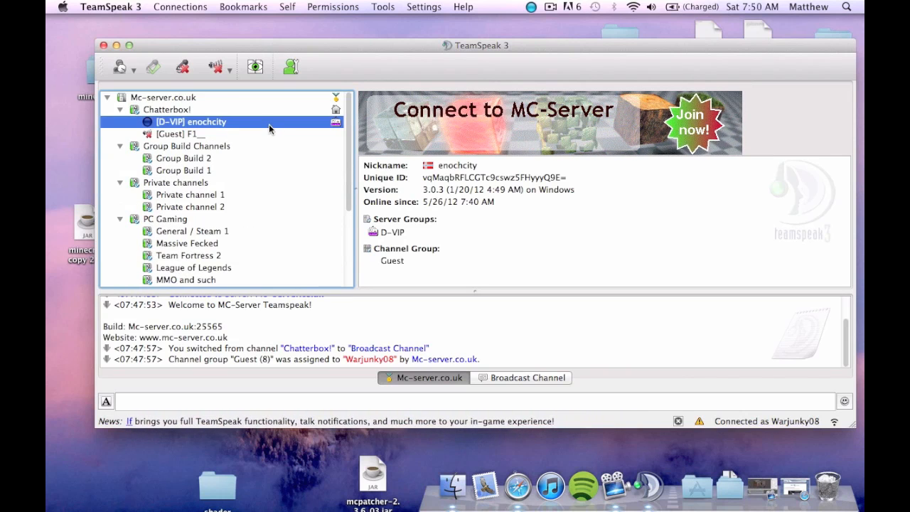